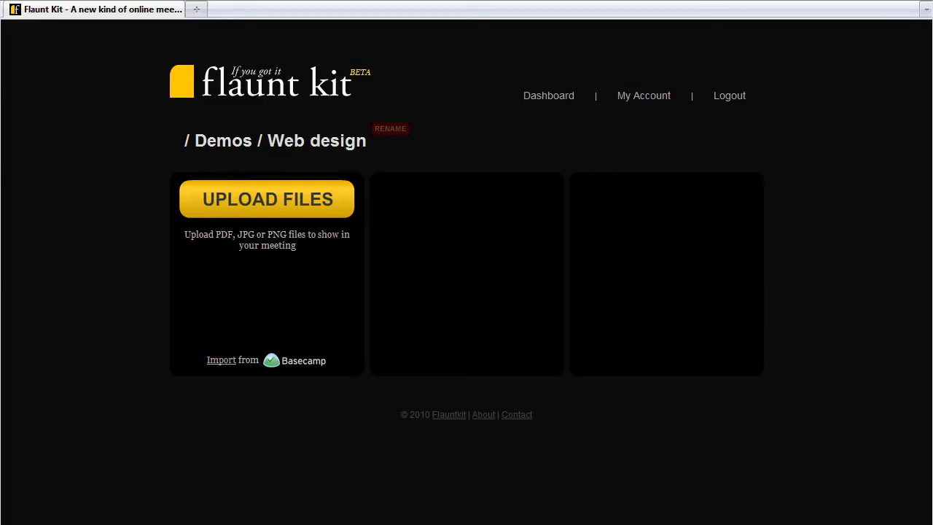
{"action": "mouse_move", "coordinate": [222, 364]}
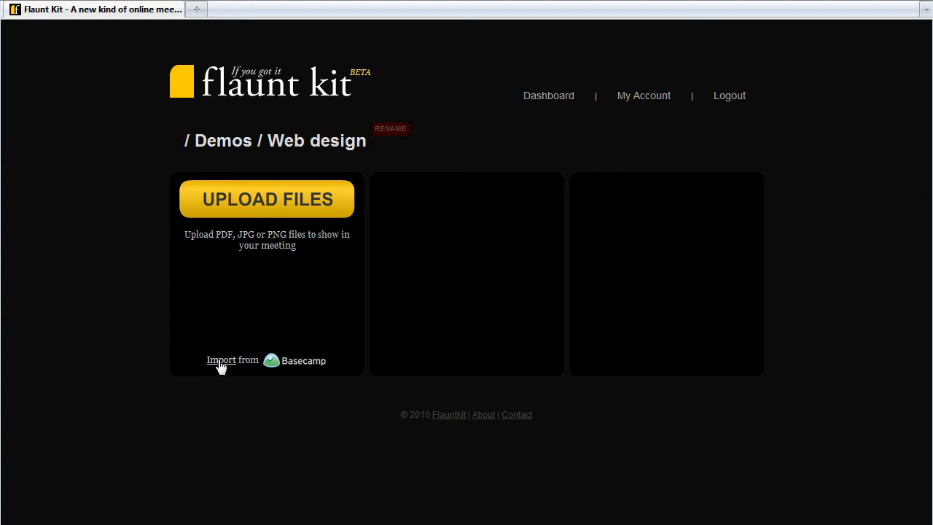
- Import the Video-page, Profile and First-page Basecamp images into the Web design meeting
{"action": "left_click", "coordinate": [221, 360]}
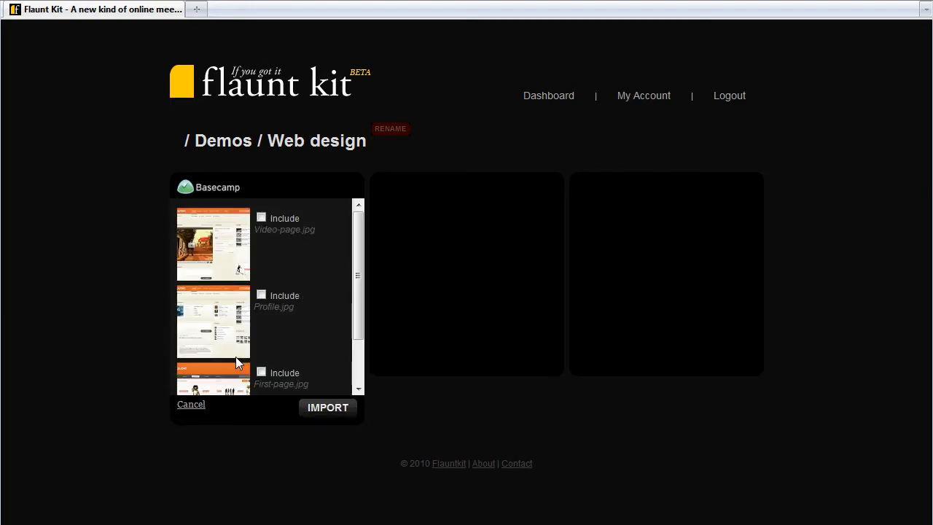
{"action": "left_click", "coordinate": [261, 217]}
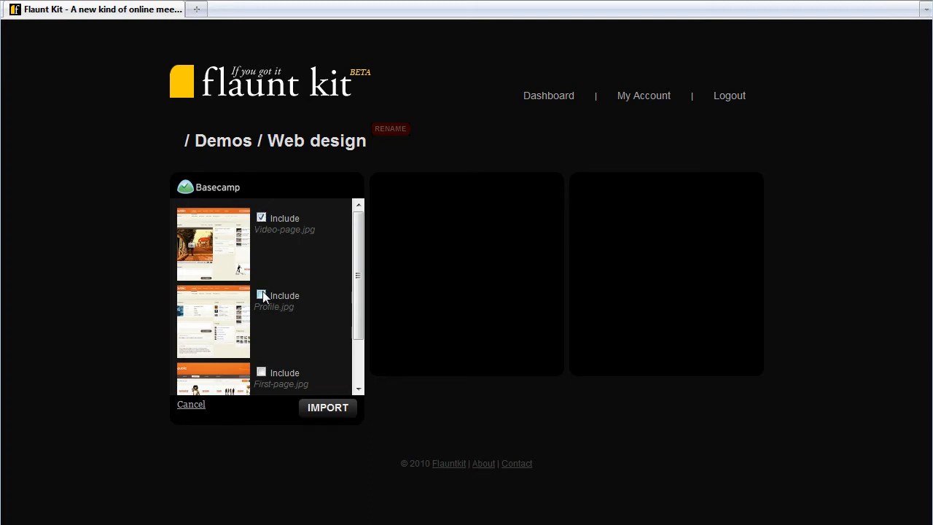
{"action": "left_click", "coordinate": [260, 294]}
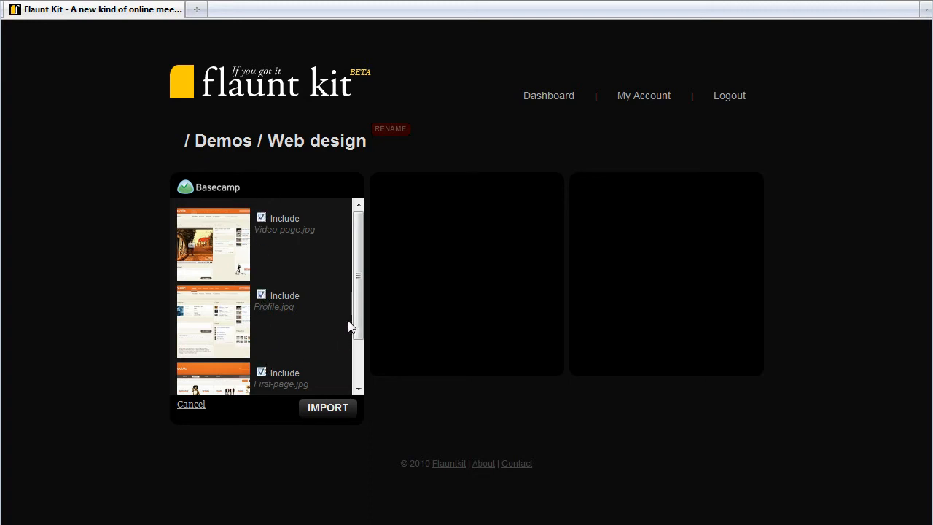
{"action": "scroll", "scroll_direction": "down", "scroll_amount": 3}
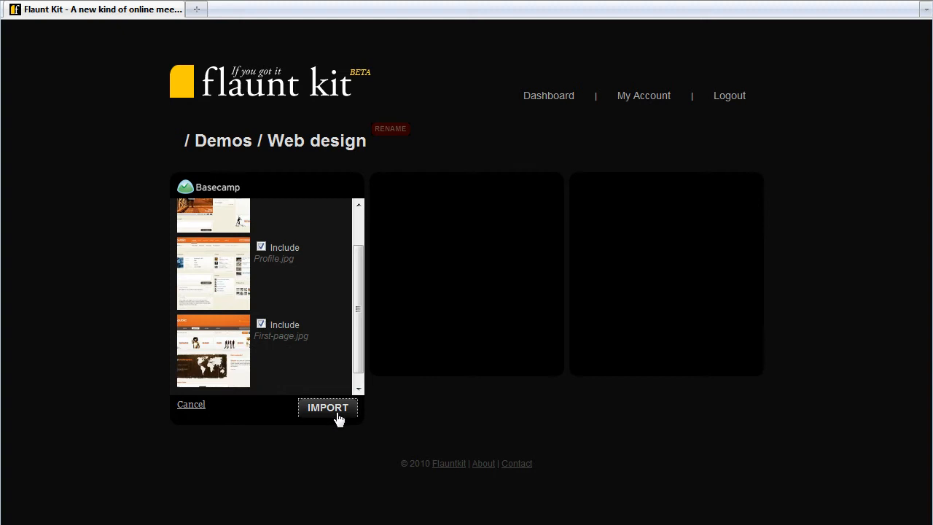
{"action": "left_click", "coordinate": [327, 408]}
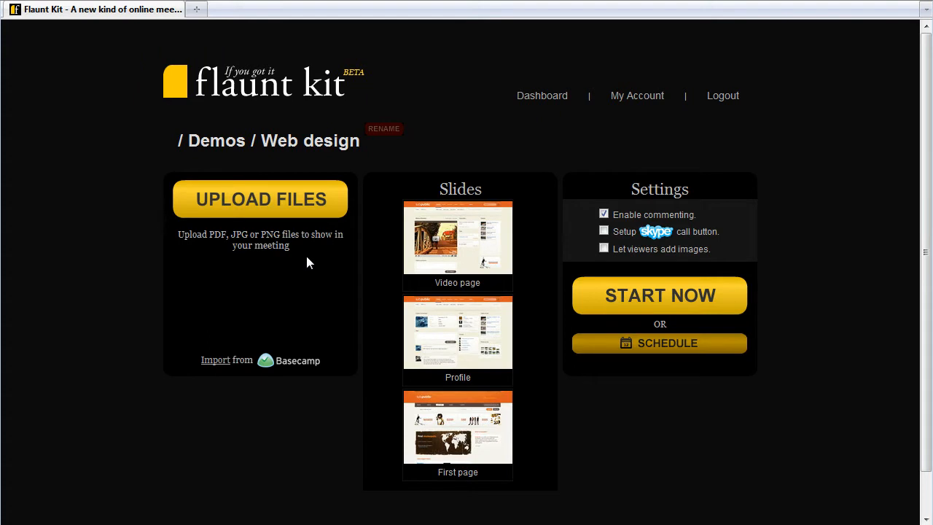
{"action": "mouse_move", "coordinate": [270, 210]}
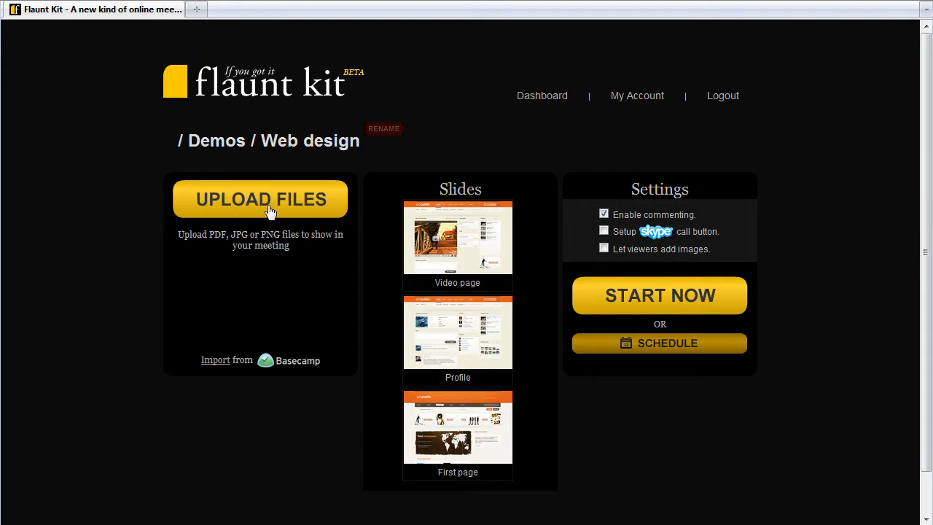
{"action": "mouse_move", "coordinate": [529, 274]}
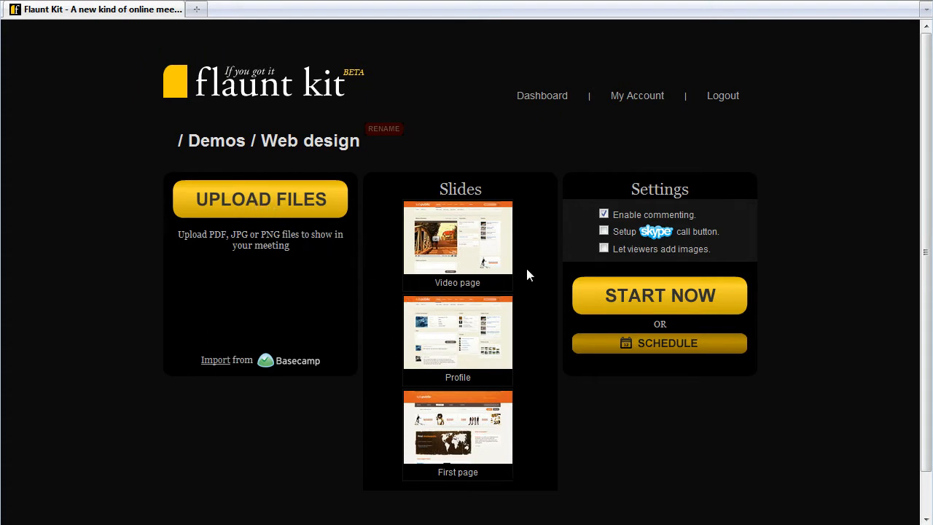
{"action": "mouse_move", "coordinate": [653, 305]}
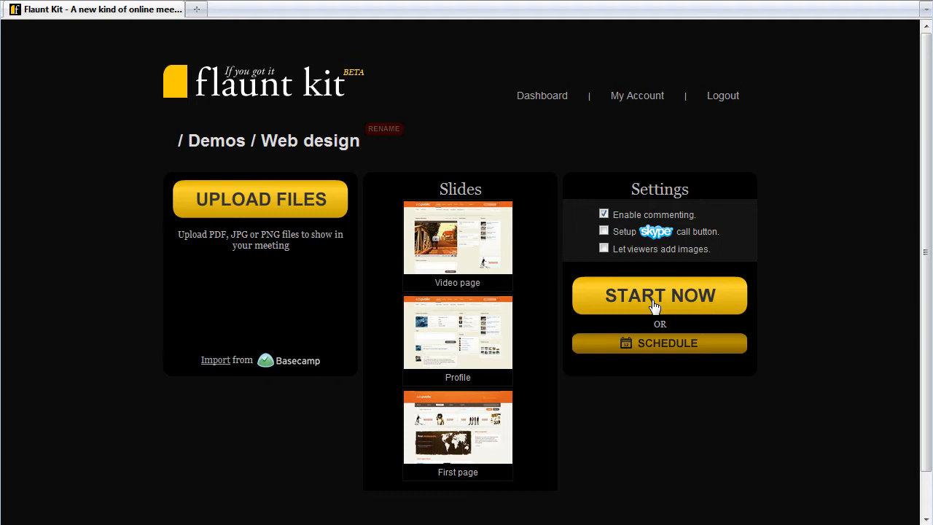
- Start the slideshow, show the Video page and Profile slides, then return to Video page
{"action": "left_click", "coordinate": [658, 295]}
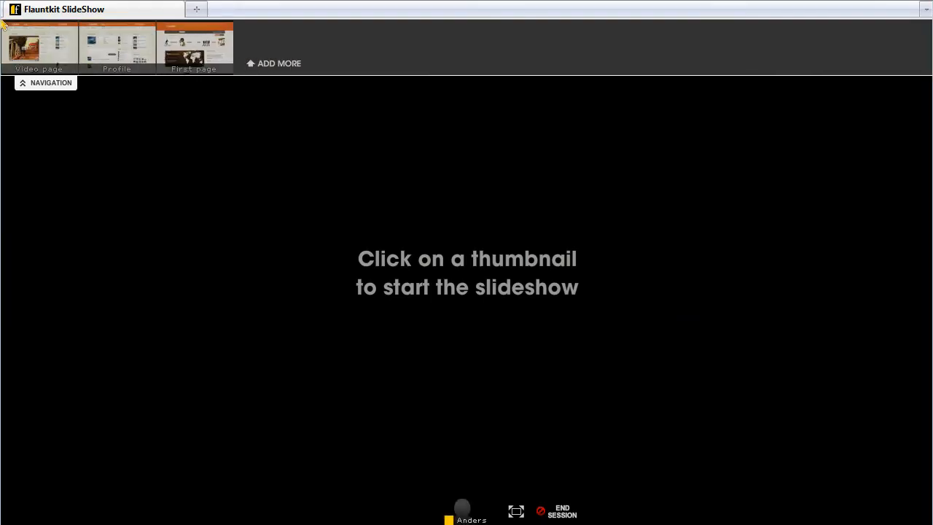
{"action": "mouse_move", "coordinate": [429, 225]}
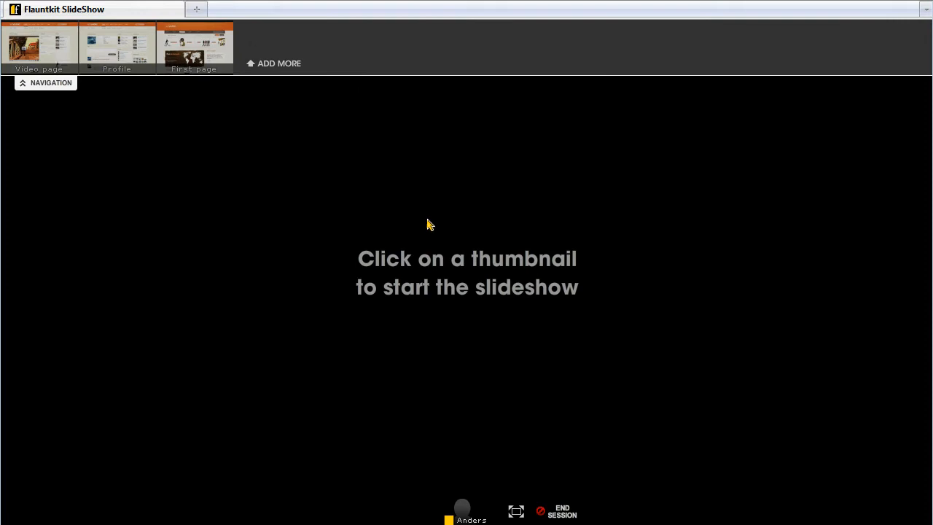
{"action": "mouse_move", "coordinate": [41, 55]}
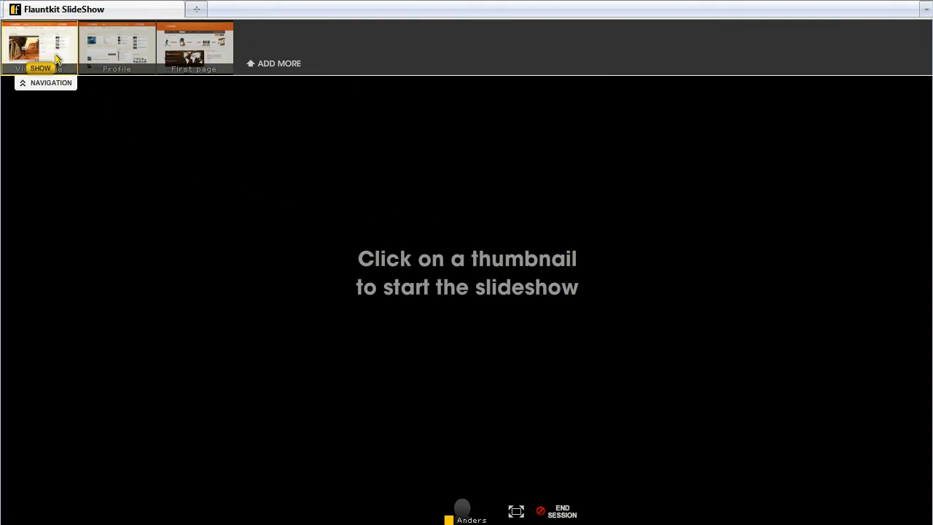
{"action": "left_click", "coordinate": [39, 47]}
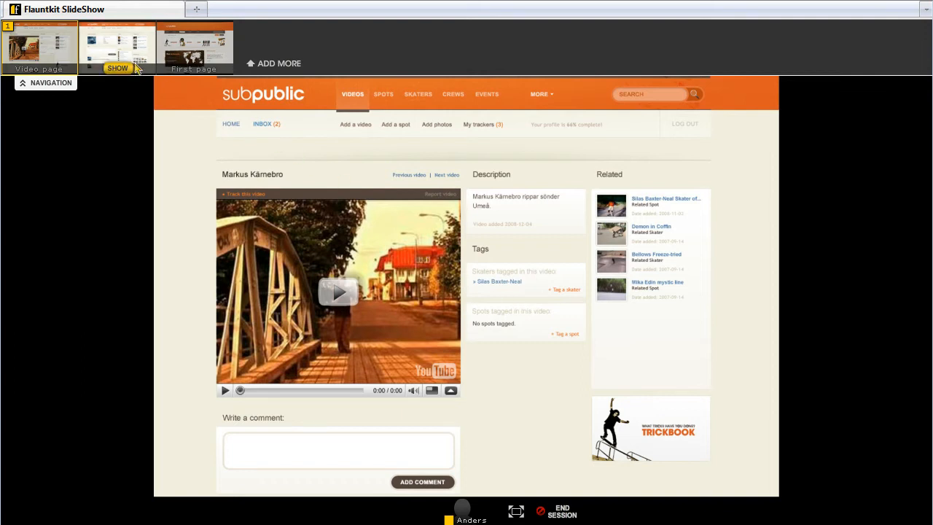
{"action": "left_click", "coordinate": [117, 47]}
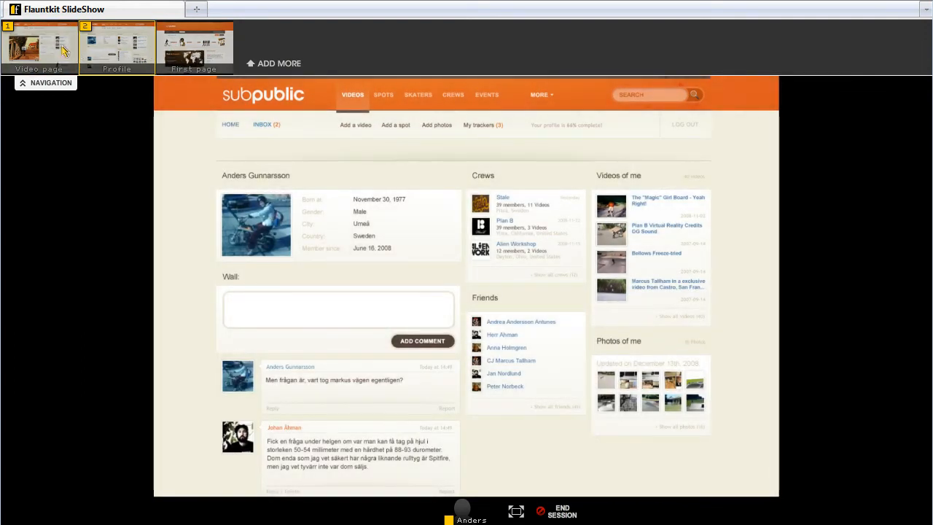
{"action": "left_click", "coordinate": [41, 47]}
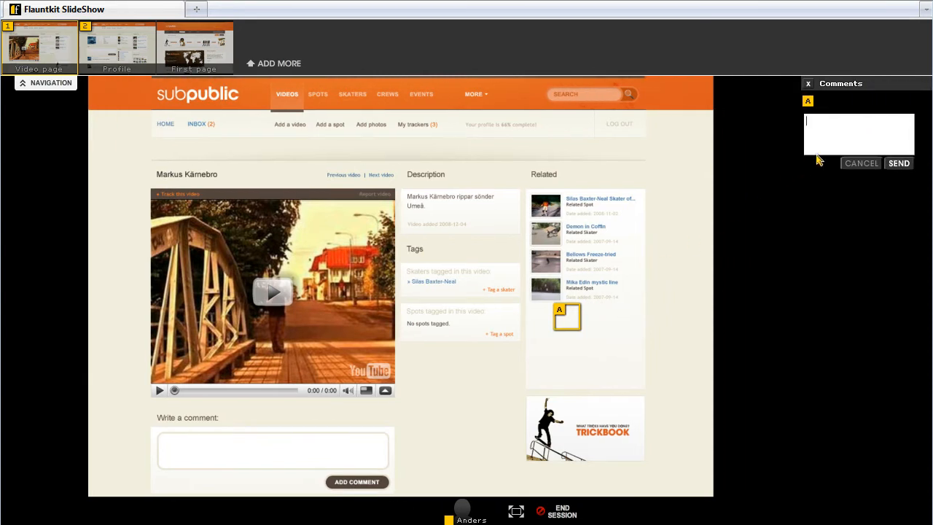
- Post the comment "Make another" on the Video page slide's marker
{"action": "type", "text": "Make ano"}
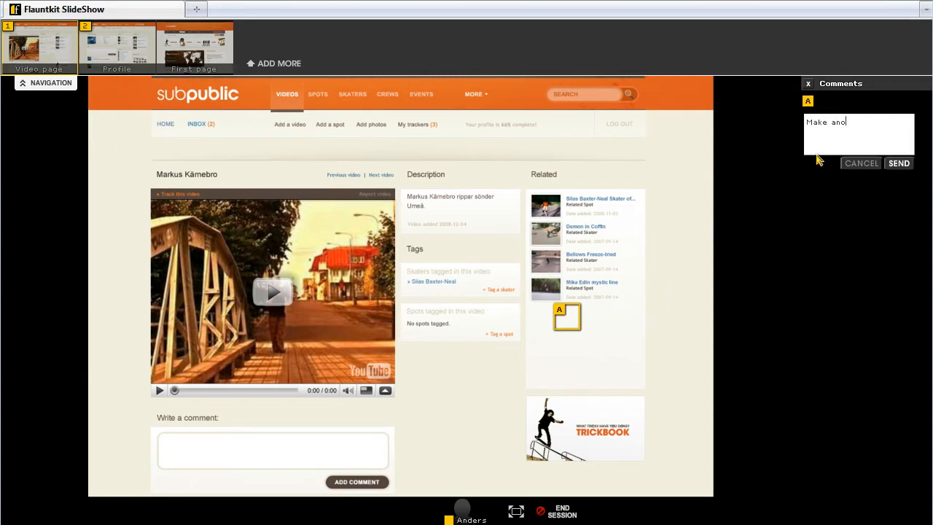
{"action": "type", "text": "ther"}
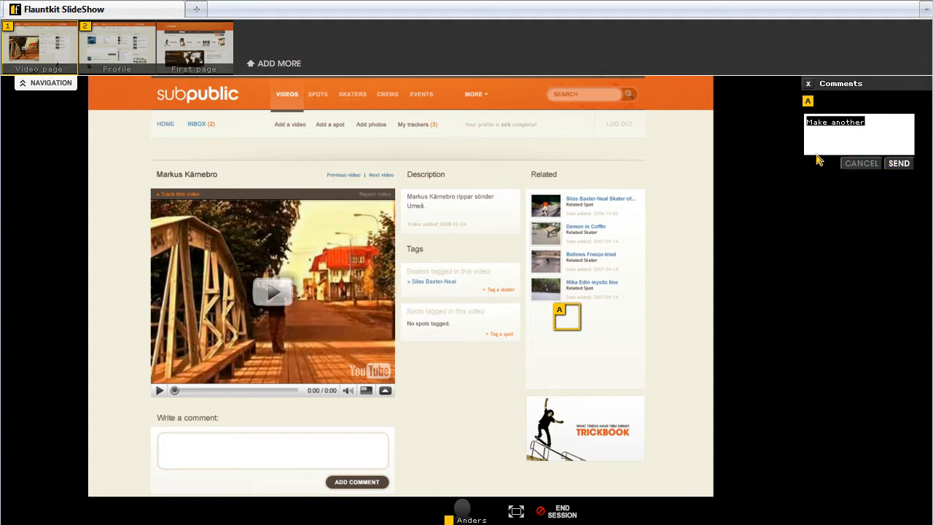
{"action": "left_click", "coordinate": [898, 163]}
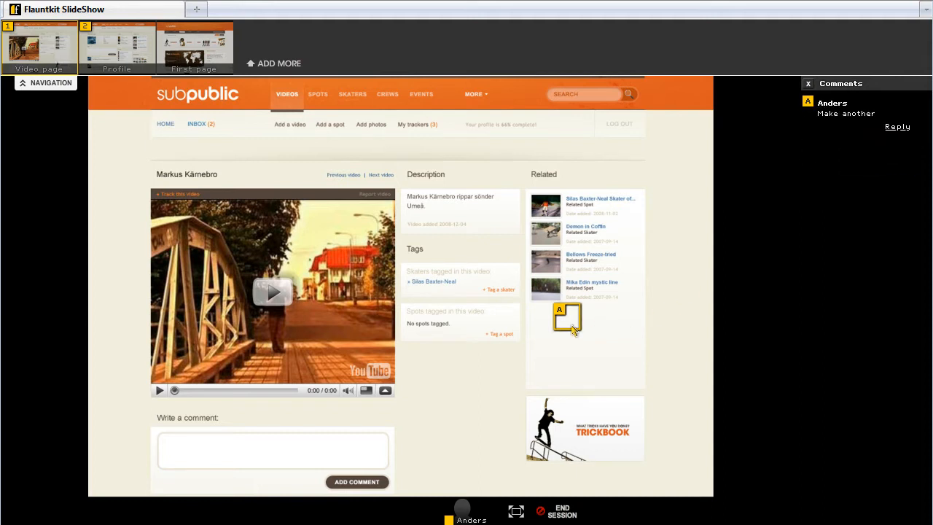
{"action": "mouse_move", "coordinate": [294, 188]}
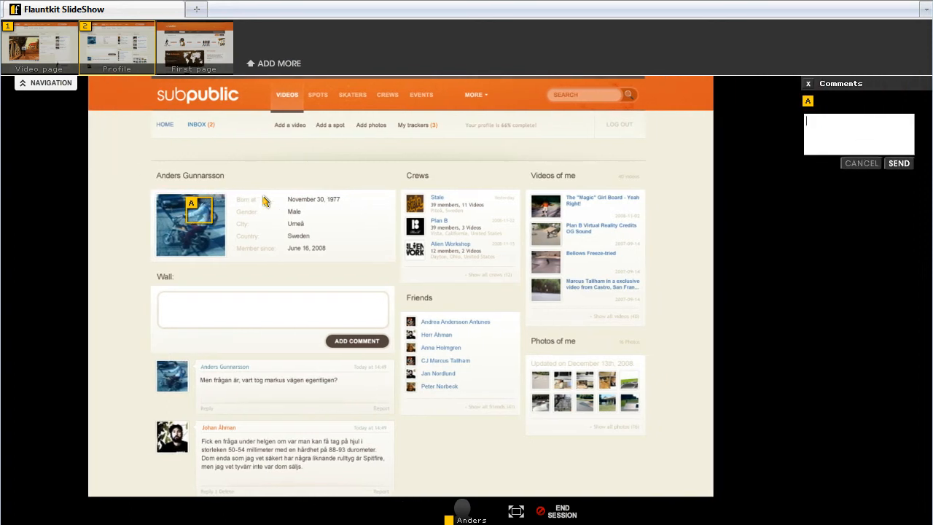
- Post the comment "who is this?" on the Profile slide and move to the First page slide
{"action": "type", "text": "who is t"}
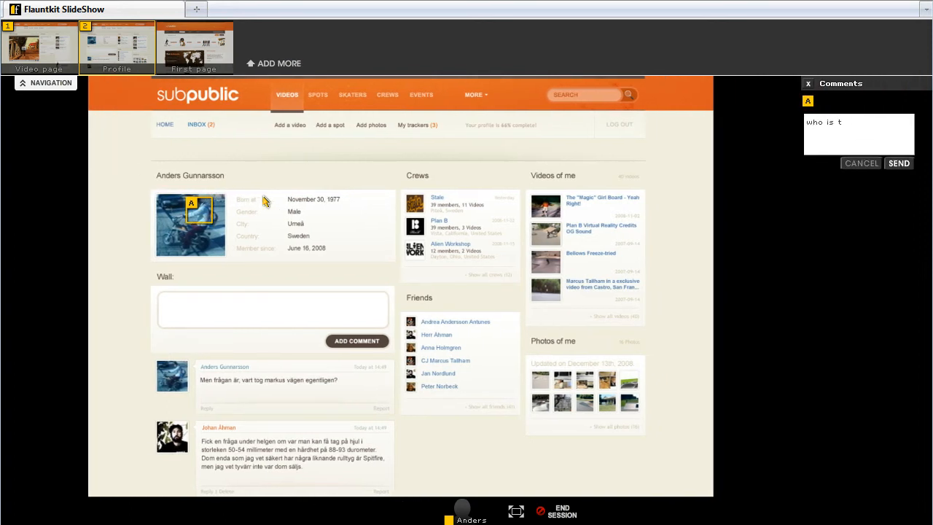
{"action": "type", "text": "his?"}
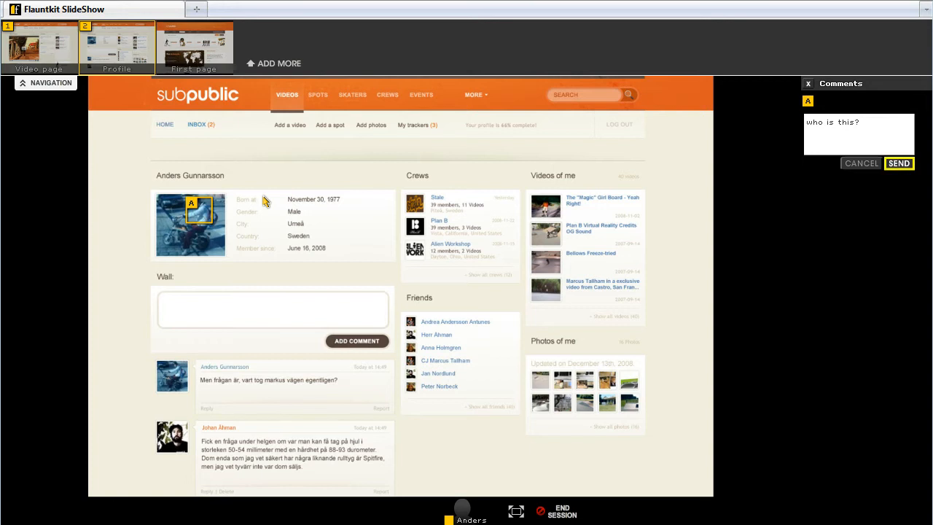
{"action": "left_click", "coordinate": [898, 164]}
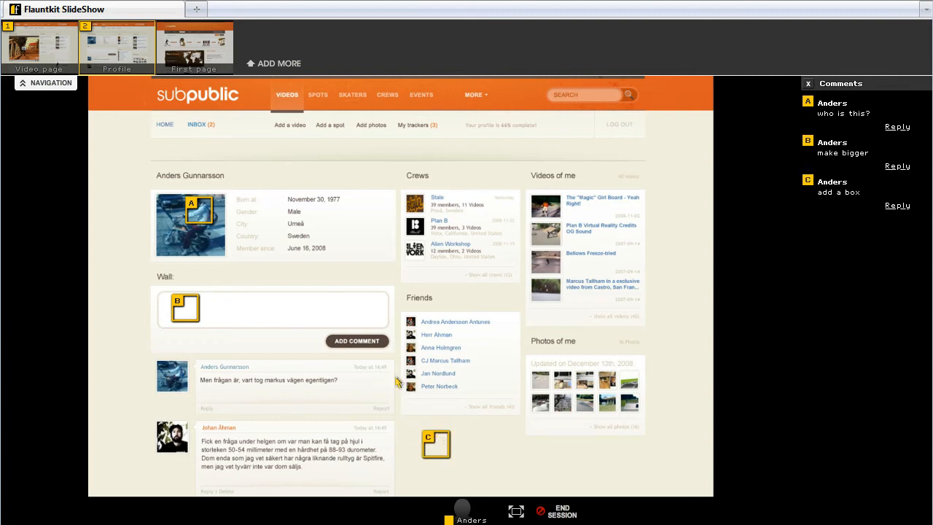
{"action": "left_click", "coordinate": [194, 47]}
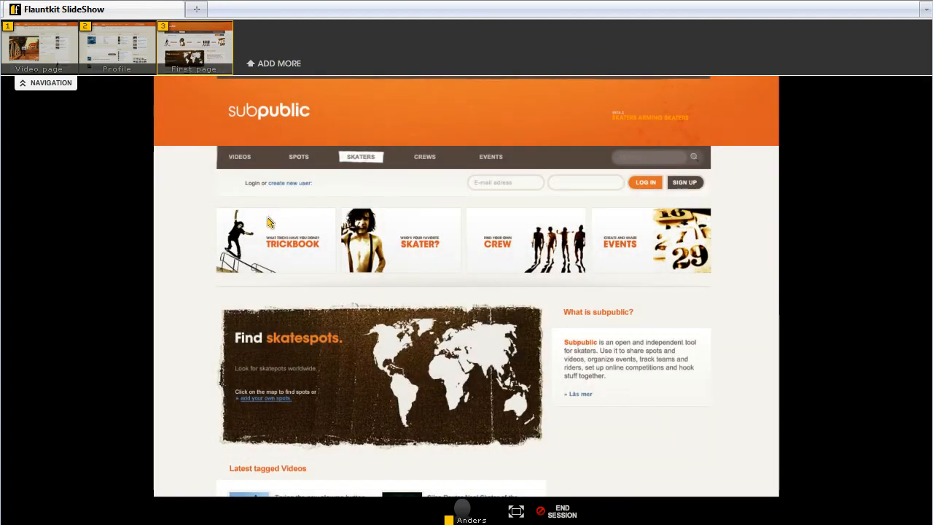
{"action": "mouse_move", "coordinate": [553, 239]}
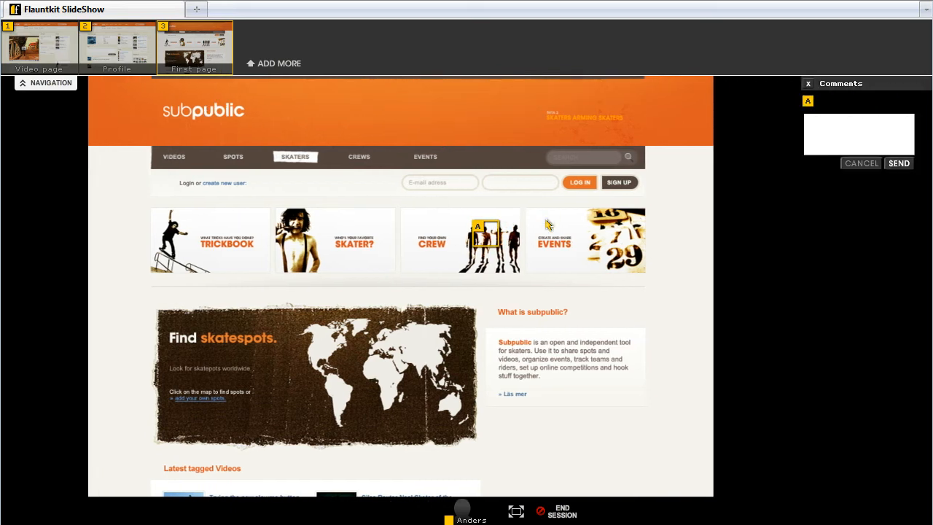
- Post a "copyrights?" comment on the First page slide and end the meeting session
{"action": "type", "text": "copyrights?"}
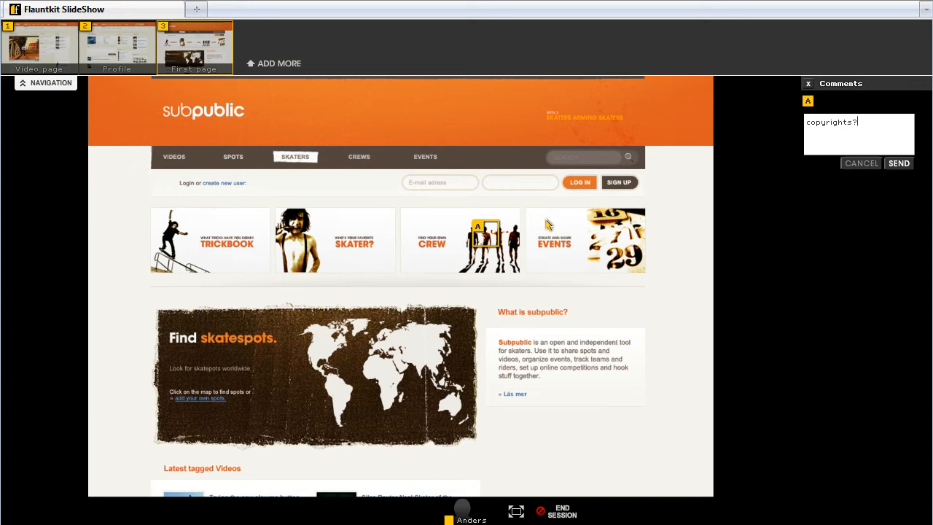
{"action": "left_click", "coordinate": [898, 163]}
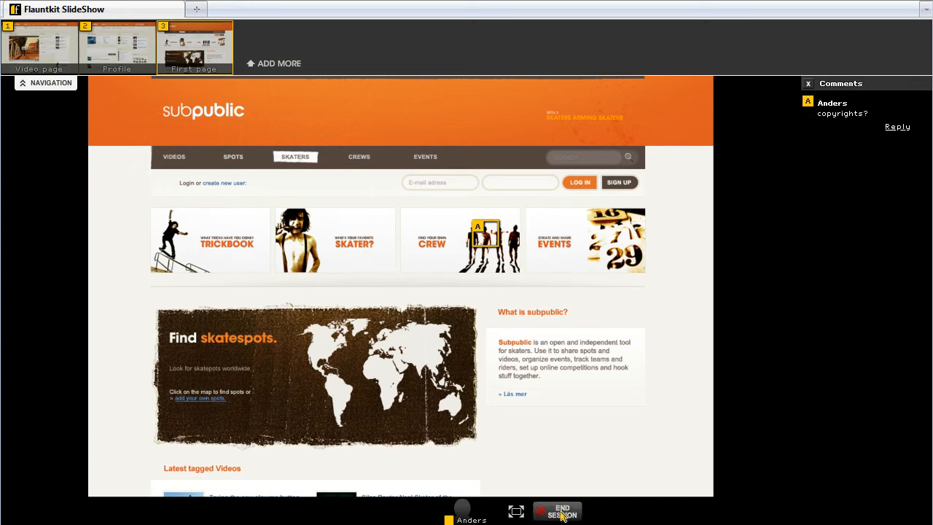
{"action": "left_click", "coordinate": [556, 510]}
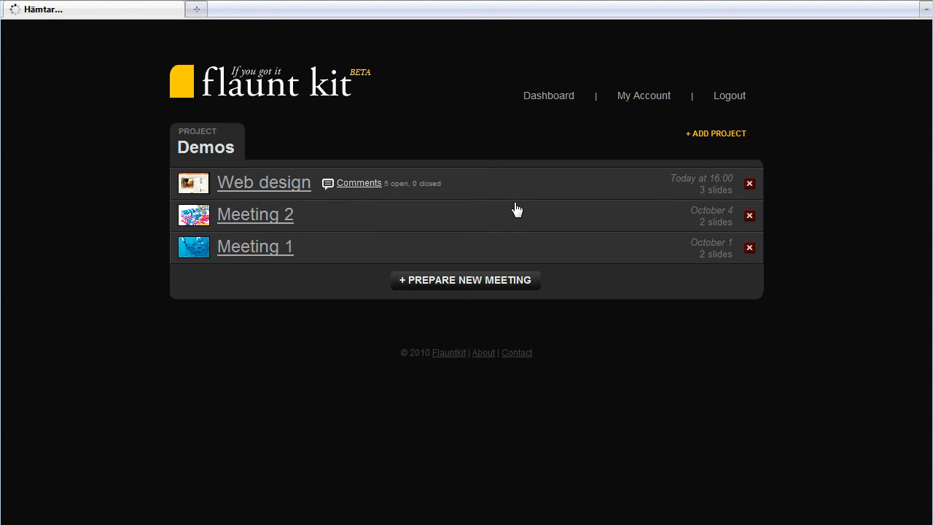
- Review the Web design comments list for all slides
{"action": "left_click", "coordinate": [358, 182]}
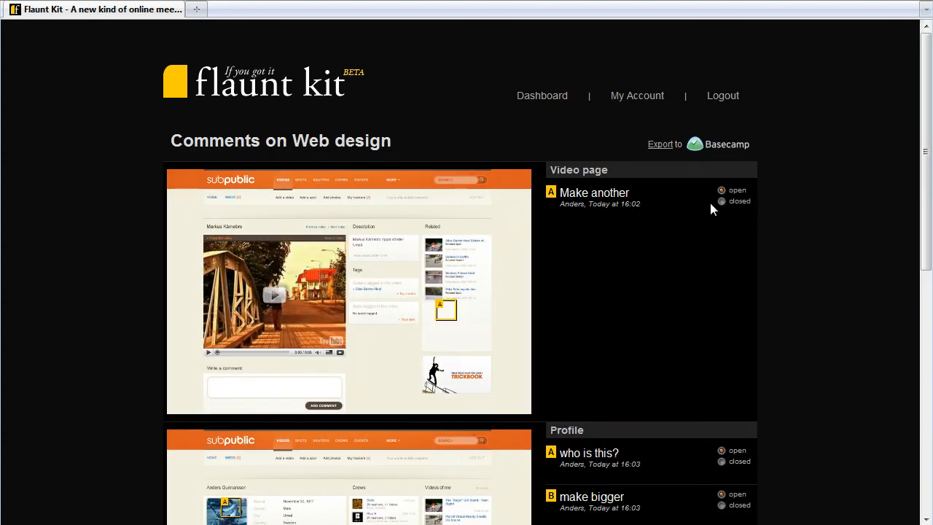
{"action": "scroll", "scroll_direction": "down", "scroll_amount": 3}
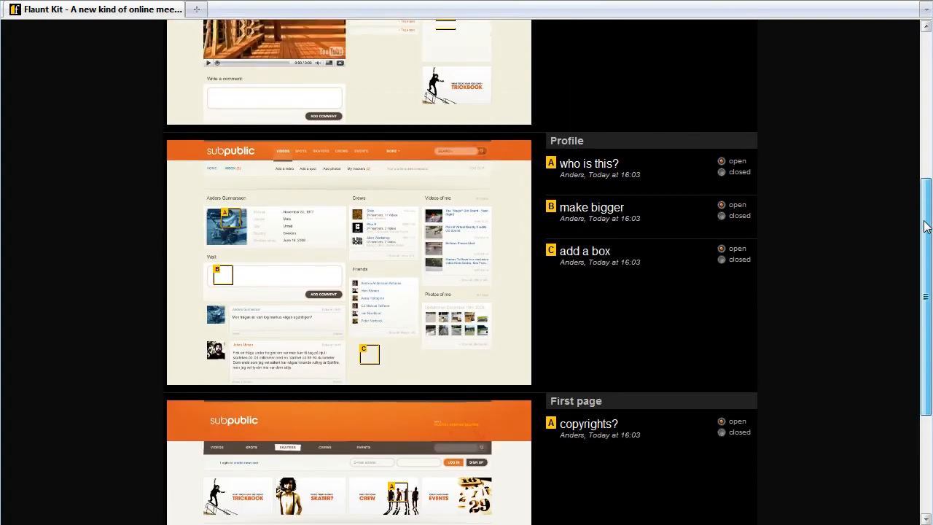
{"action": "scroll", "scroll_direction": "up", "scroll_amount": 3}
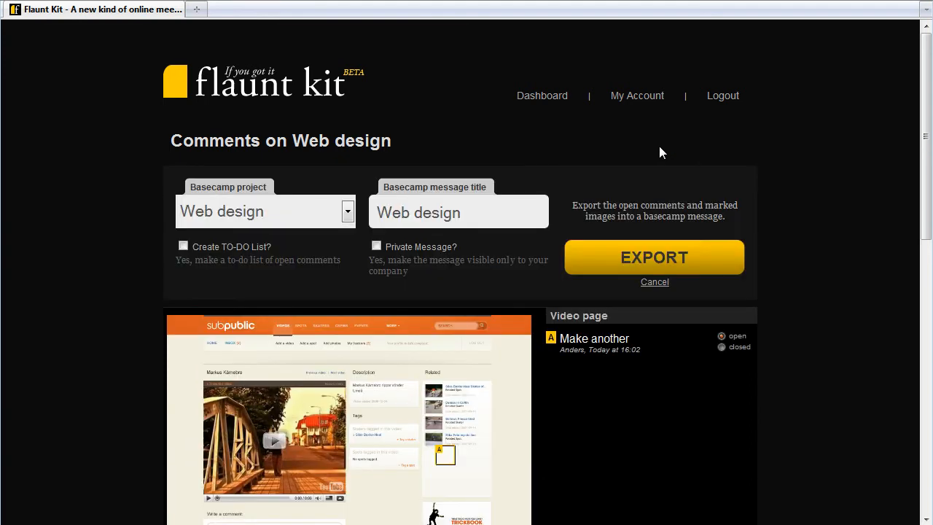
{"action": "mouse_move", "coordinate": [266, 217]}
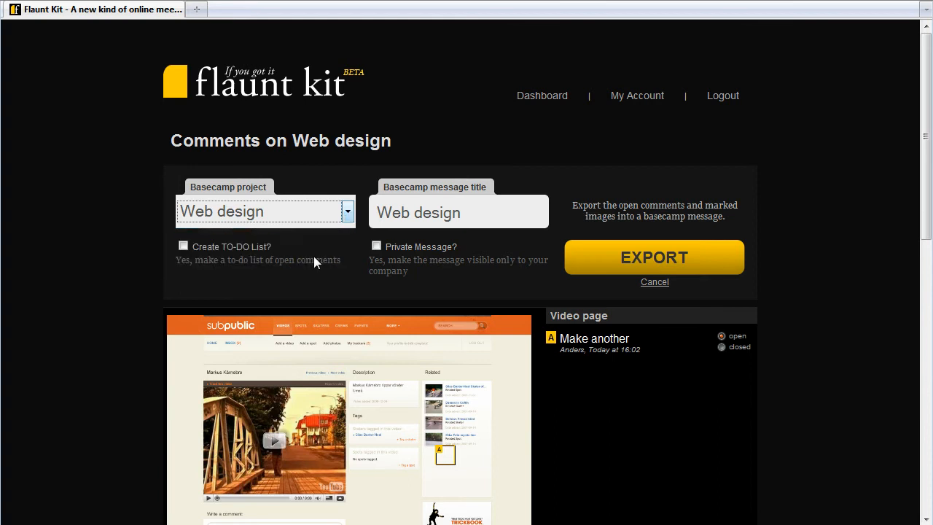
- Export the Web design comments to Basecamp with a to-do list of open comments
{"action": "left_click", "coordinate": [184, 245]}
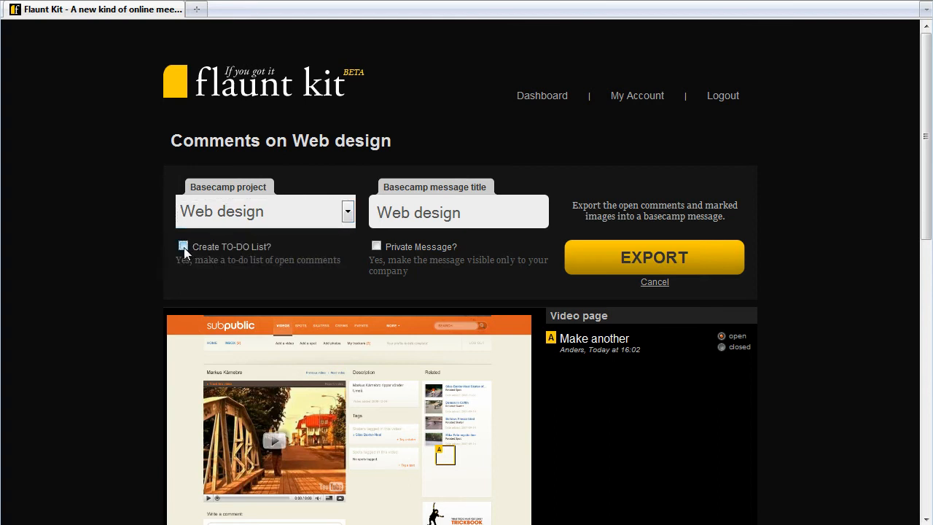
{"action": "left_click", "coordinate": [183, 245]}
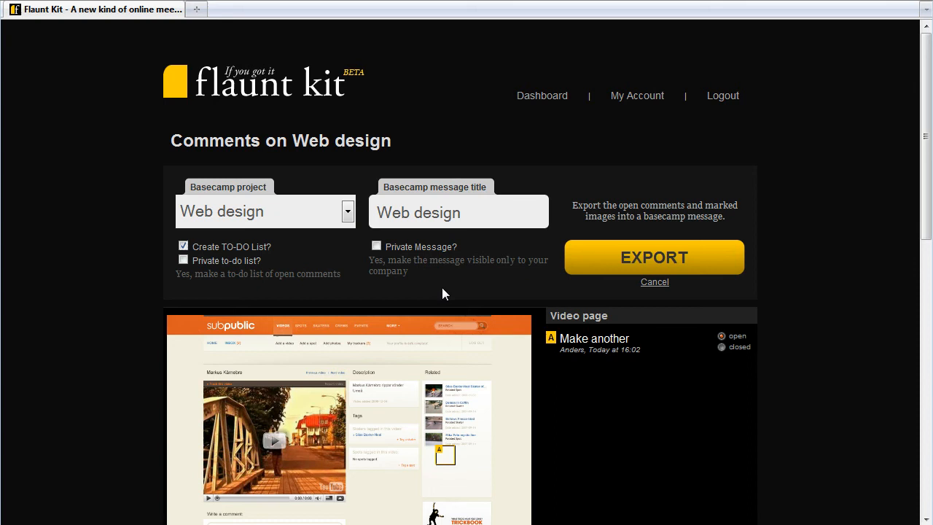
{"action": "mouse_move", "coordinate": [628, 264]}
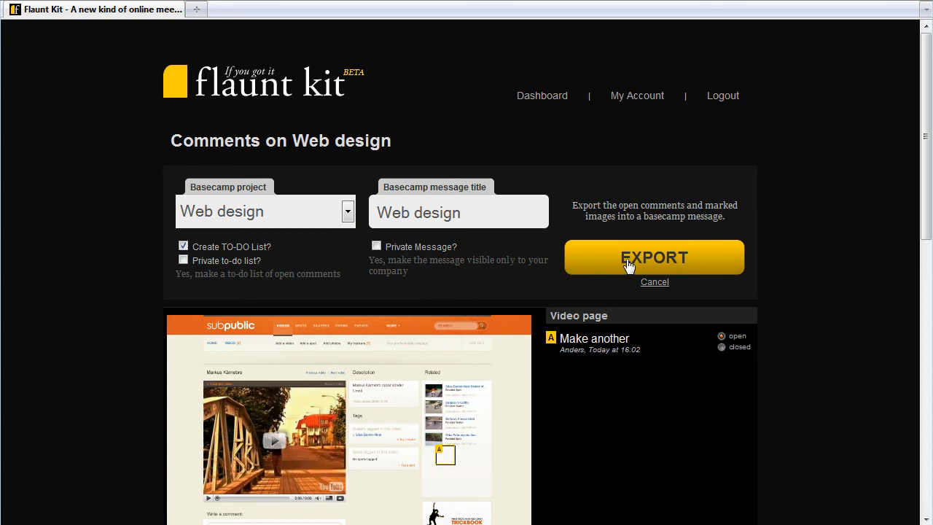
{"action": "left_click", "coordinate": [653, 256]}
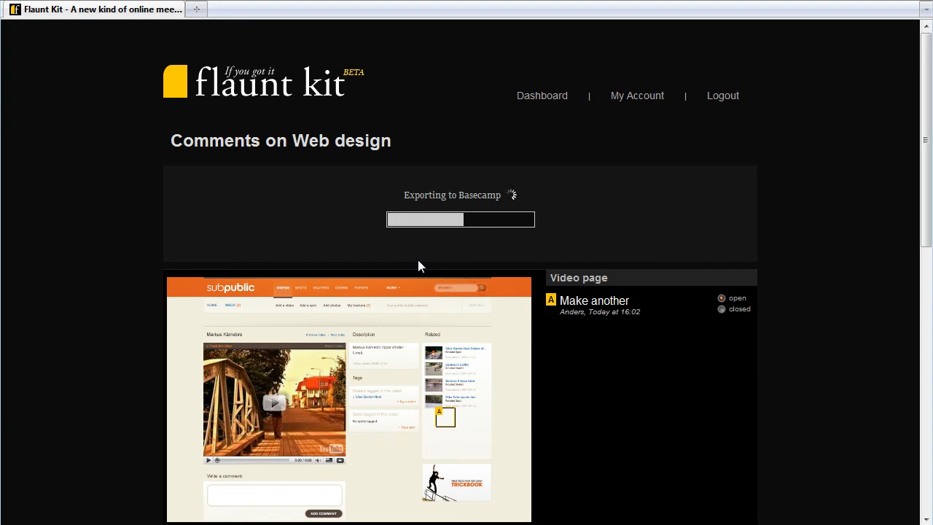
{"action": "mouse_move", "coordinate": [445, 257]}
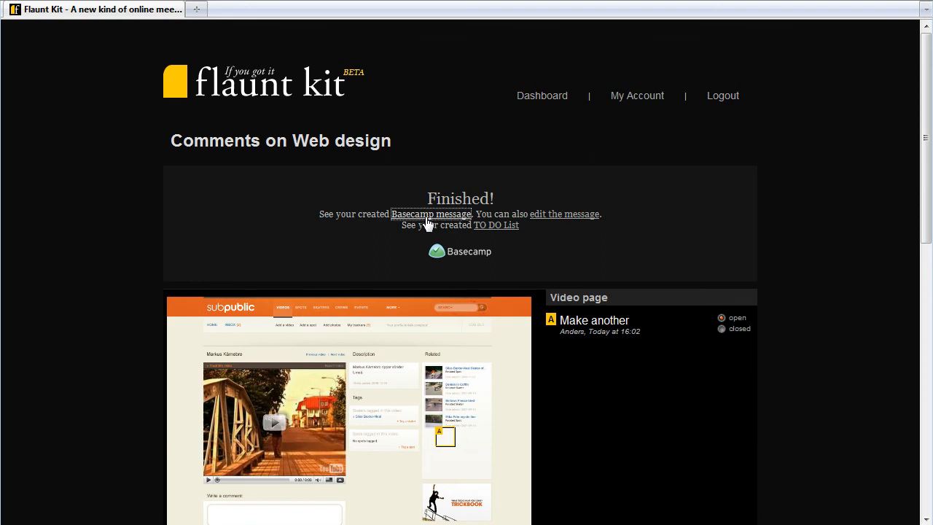
- View the new Basecamp message and preview the marked Video page and Profile images
{"action": "left_click", "coordinate": [430, 213]}
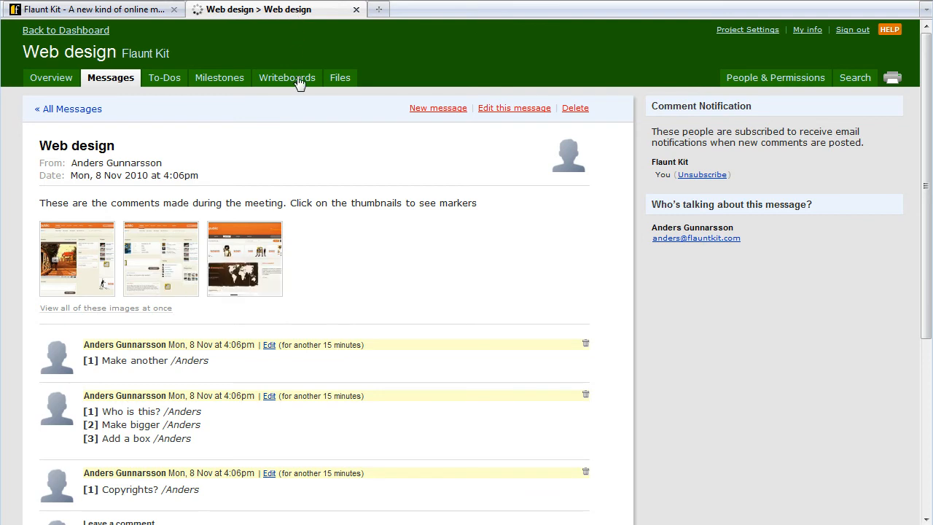
{"action": "scroll", "scroll_direction": "down", "scroll_amount": 3}
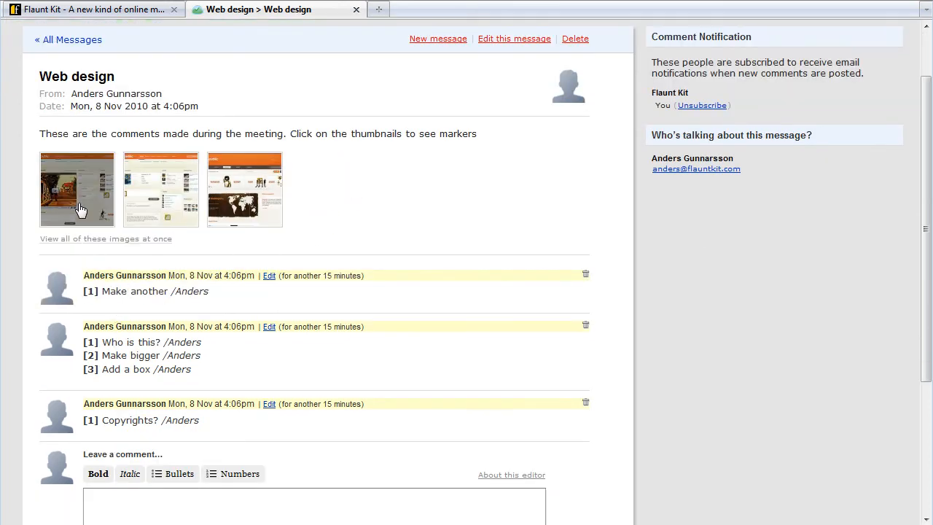
{"action": "left_click", "coordinate": [76, 189]}
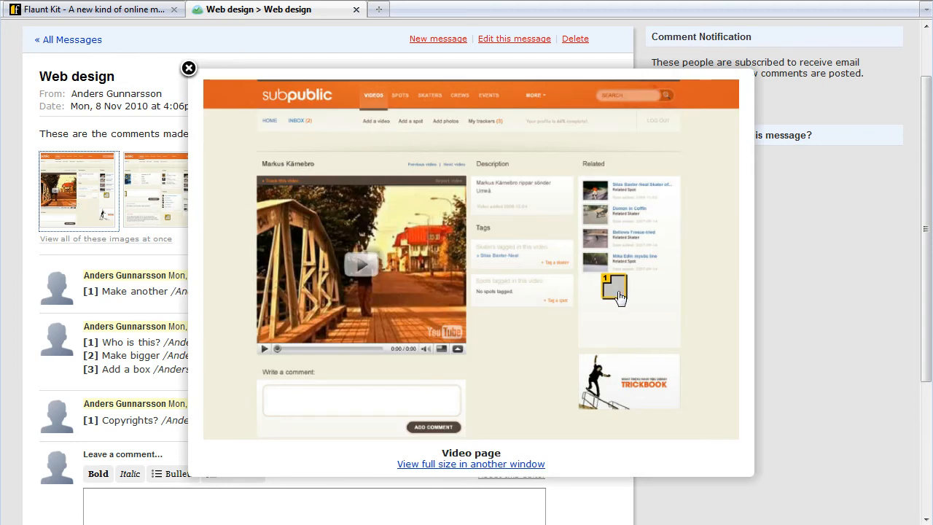
{"action": "mouse_move", "coordinate": [96, 294]}
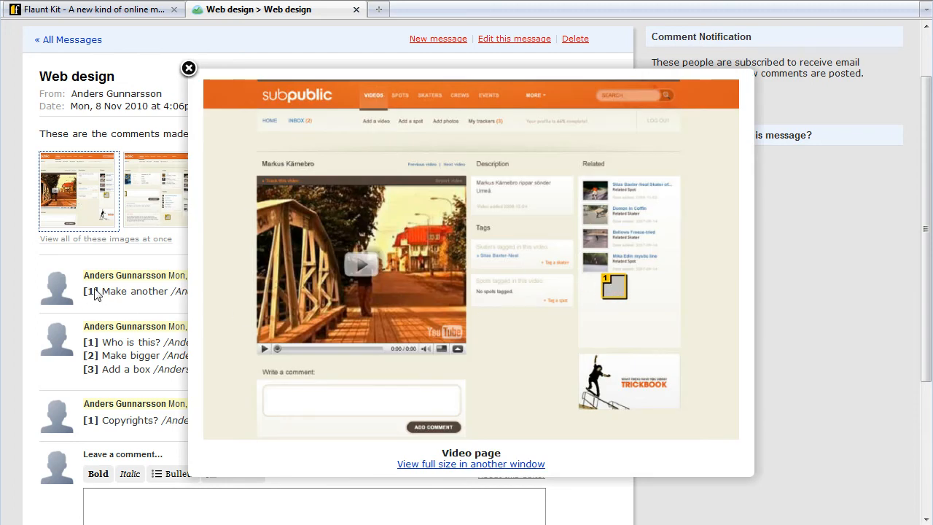
{"action": "left_click", "coordinate": [188, 69]}
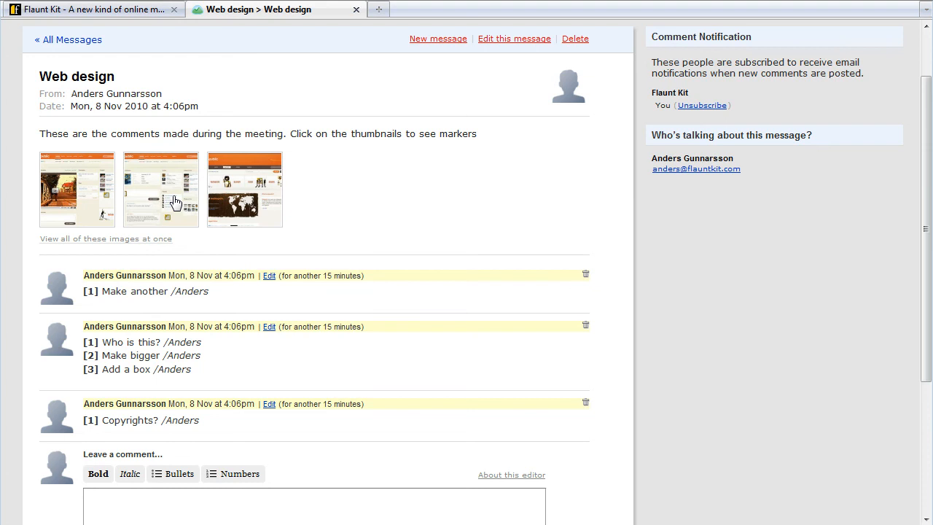
{"action": "left_click", "coordinate": [160, 189]}
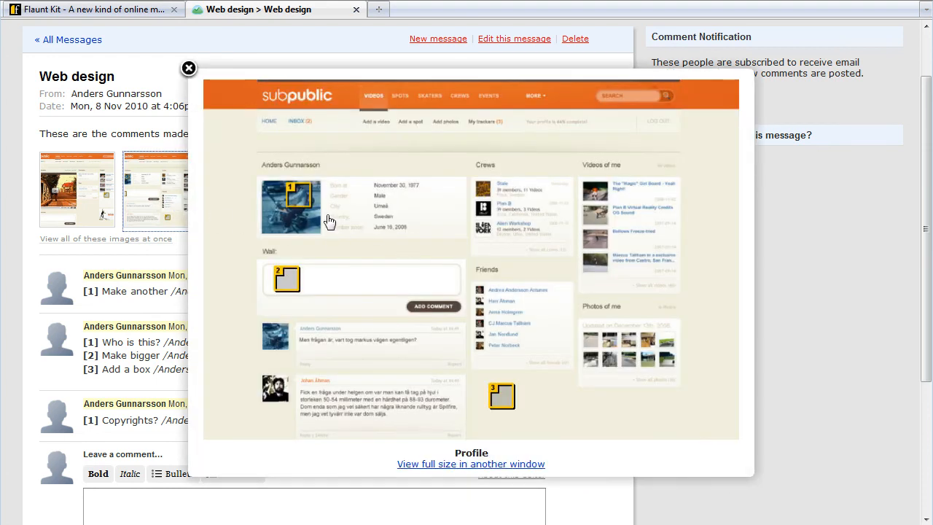
{"action": "mouse_move", "coordinate": [154, 338]}
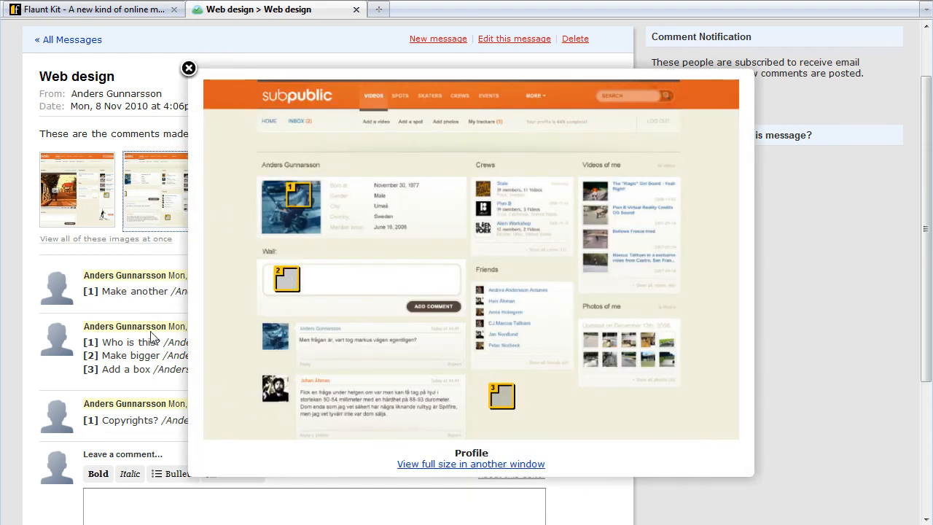
{"action": "mouse_move", "coordinate": [190, 68]}
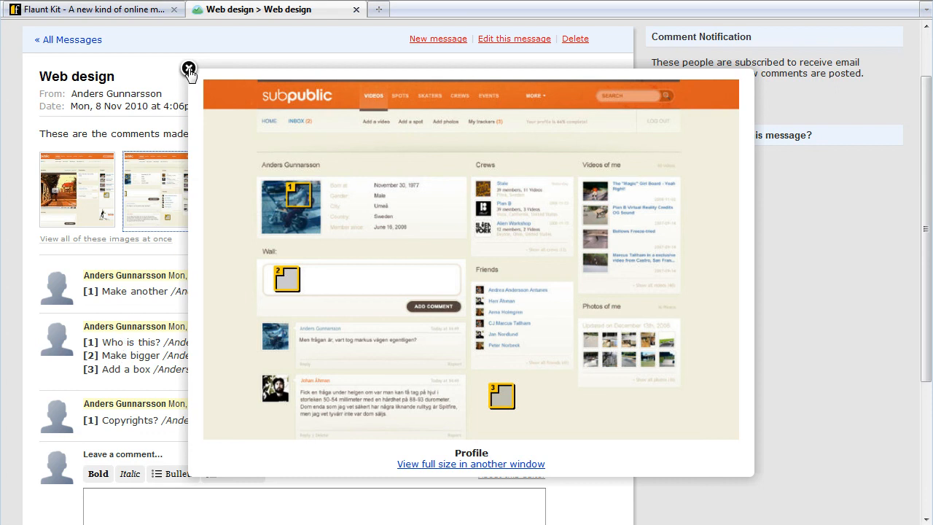
{"action": "left_click", "coordinate": [190, 68]}
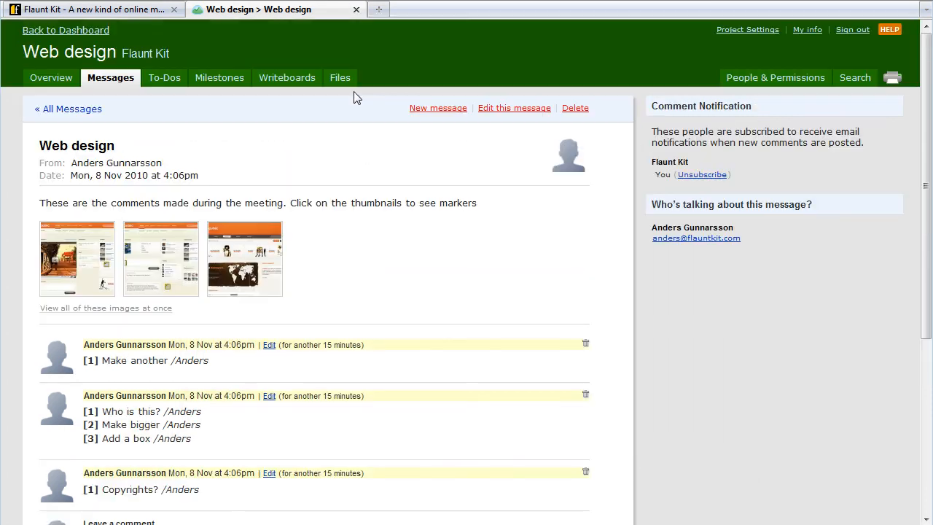
{"action": "left_click", "coordinate": [164, 77]}
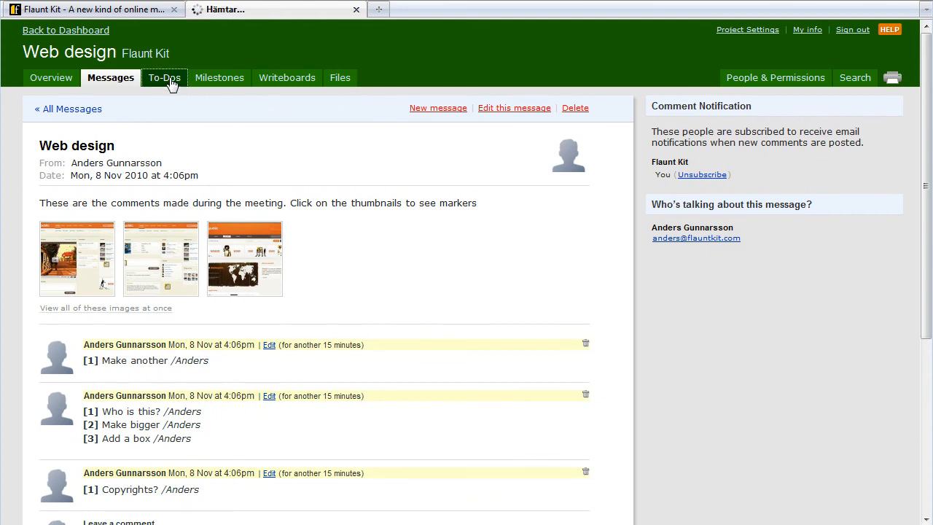
- Show the Web design to-do list with its five meeting-comment items
{"action": "left_click", "coordinate": [163, 77]}
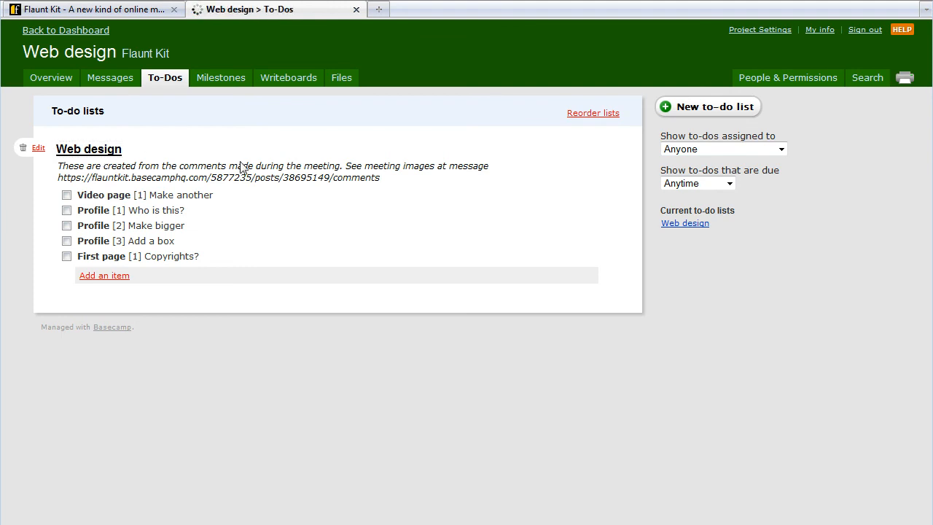
{"action": "left_click", "coordinate": [88, 149]}
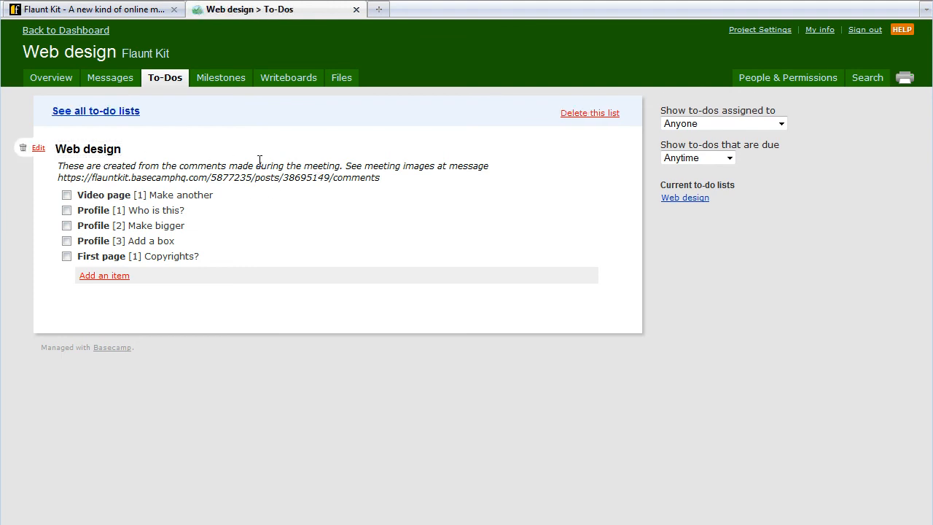